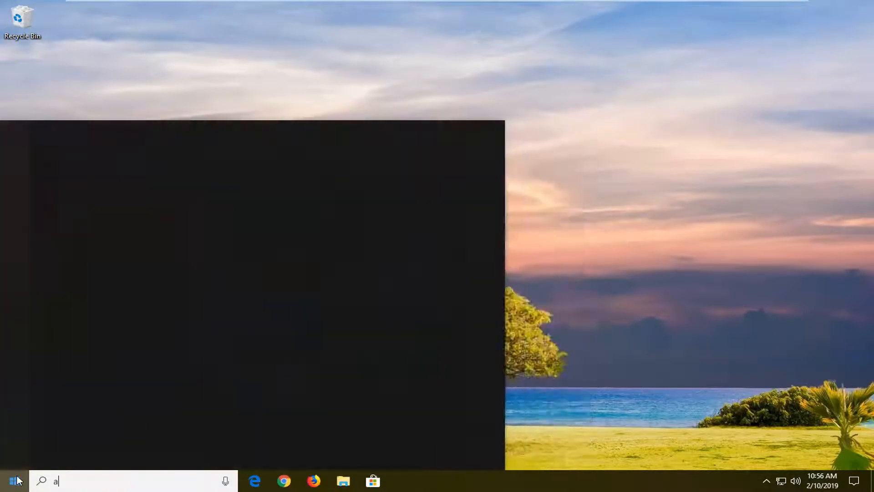
- Search the Start menu for 'apps and features' to reach the Apps & features page
{"action": "type", "text": "pps and features"}
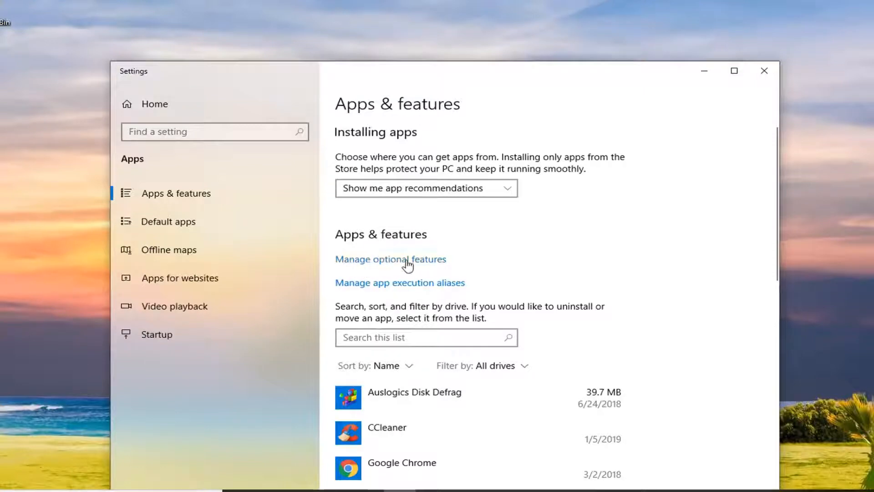
{"action": "mouse_move", "coordinate": [406, 119]}
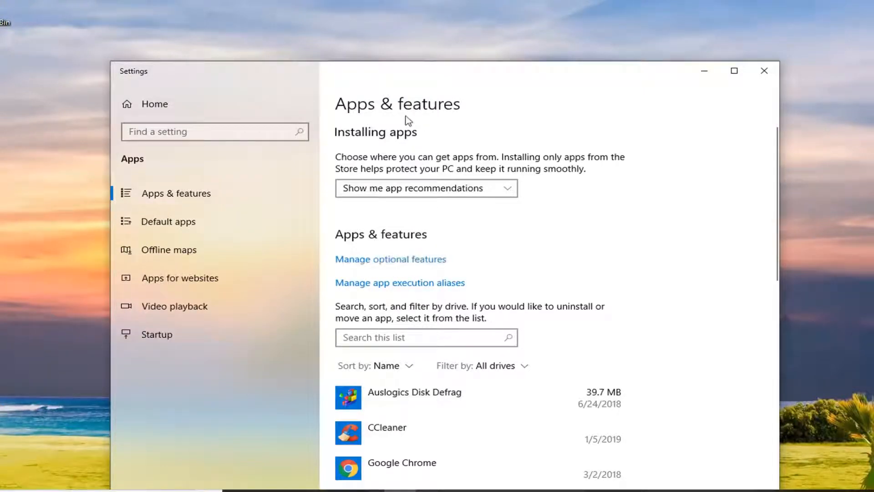
- Open Manage optional features and scroll through the features available to add
{"action": "left_click", "coordinate": [390, 258]}
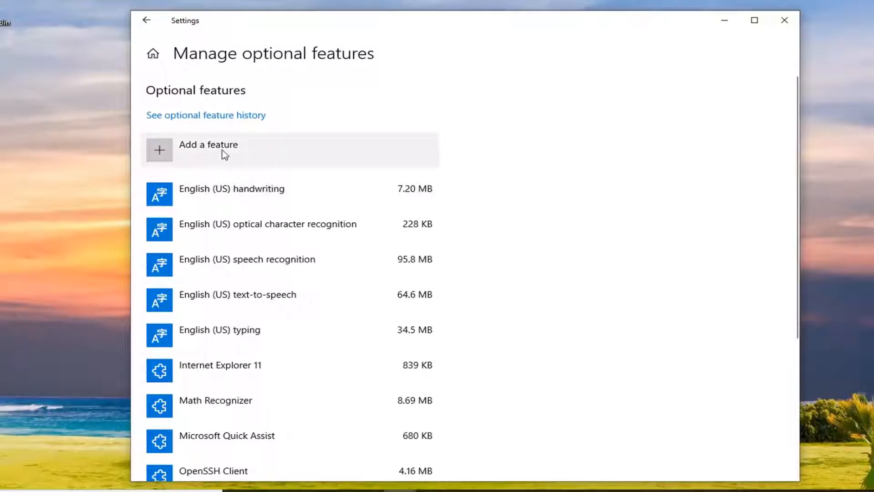
{"action": "left_click", "coordinate": [208, 149]}
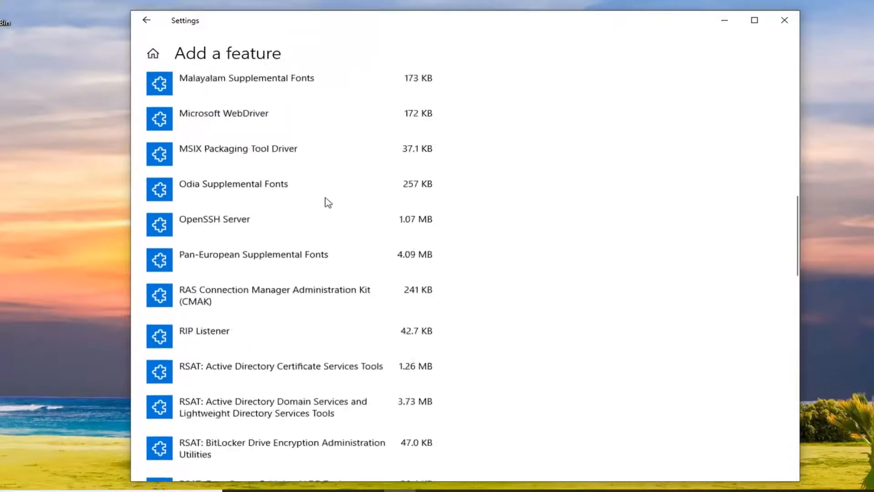
{"action": "scroll", "scroll_direction": "down", "scroll_amount": 3}
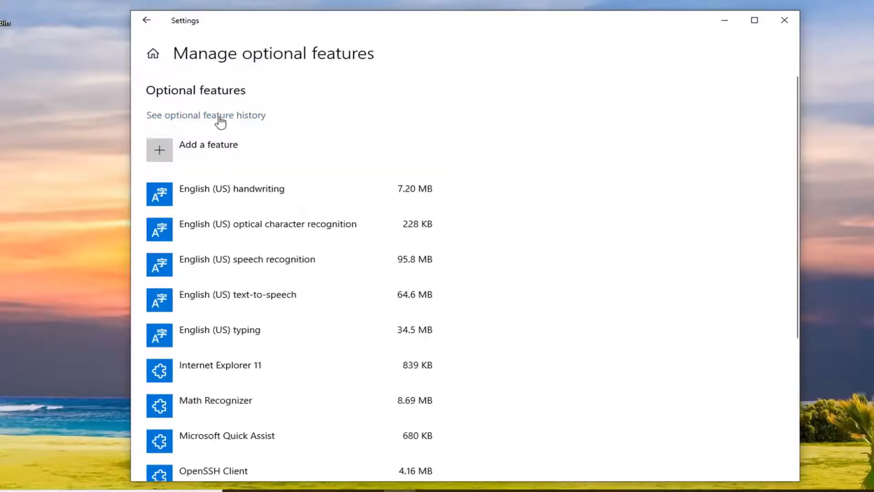
- View the optional feature history, then return to the installed features list
{"action": "left_click", "coordinate": [206, 115]}
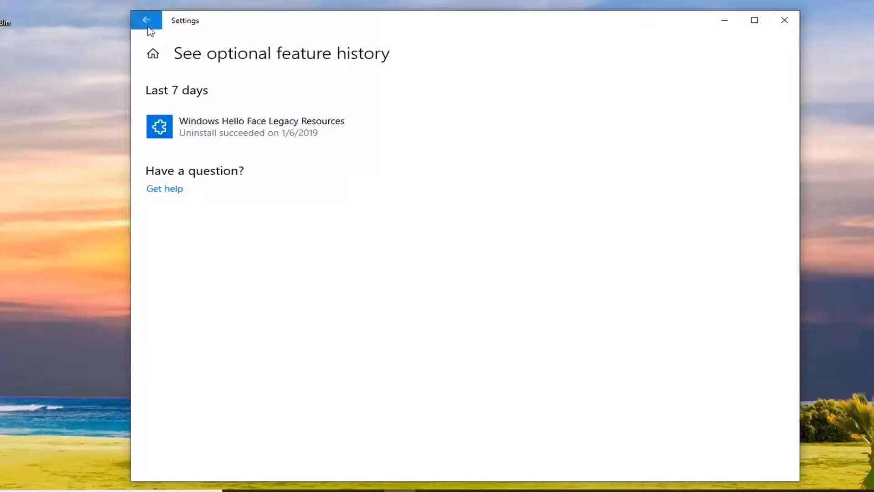
{"action": "left_click", "coordinate": [146, 20]}
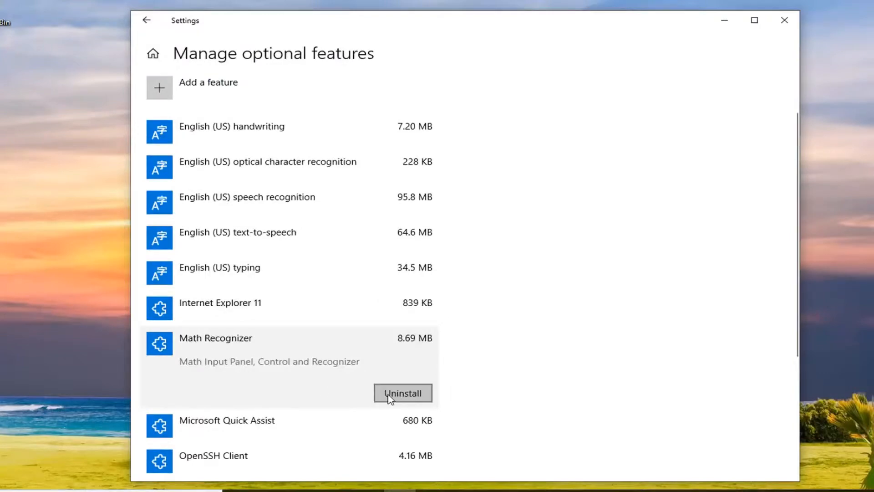
- Uninstall Math Recognizer, then expand Internet Explorer 11's details
{"action": "left_click", "coordinate": [402, 393]}
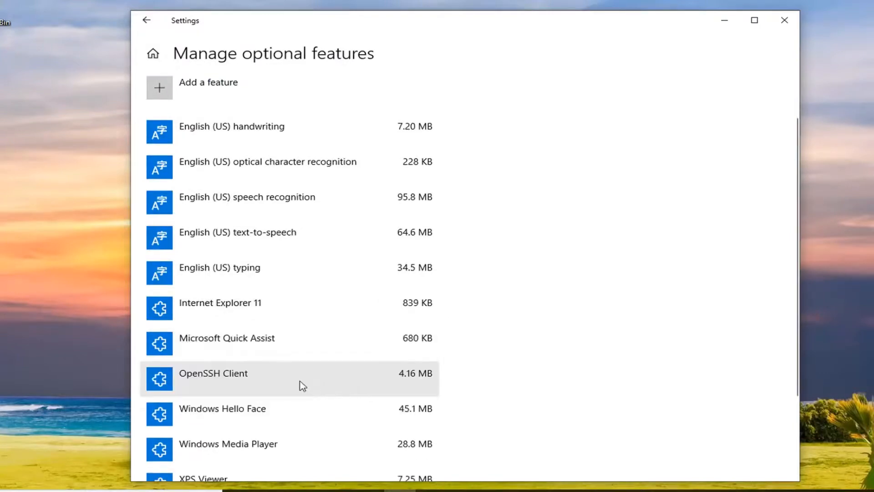
{"action": "mouse_move", "coordinate": [296, 355]}
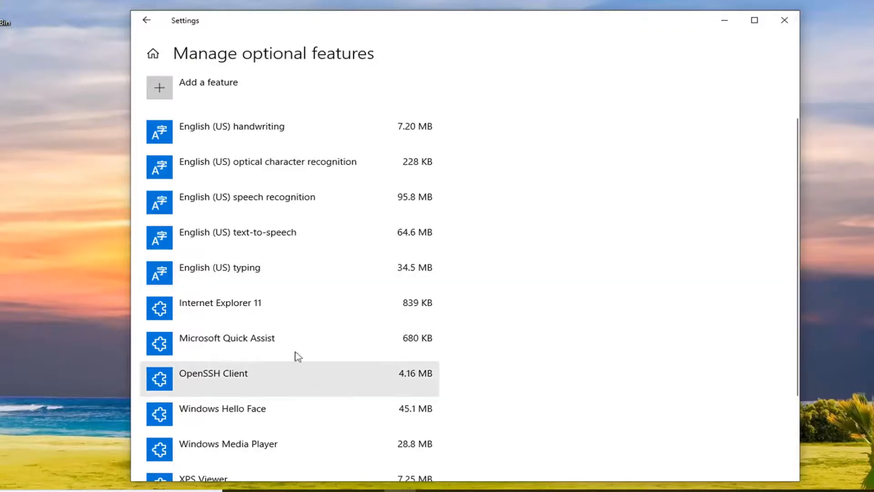
{"action": "left_click", "coordinate": [219, 303]}
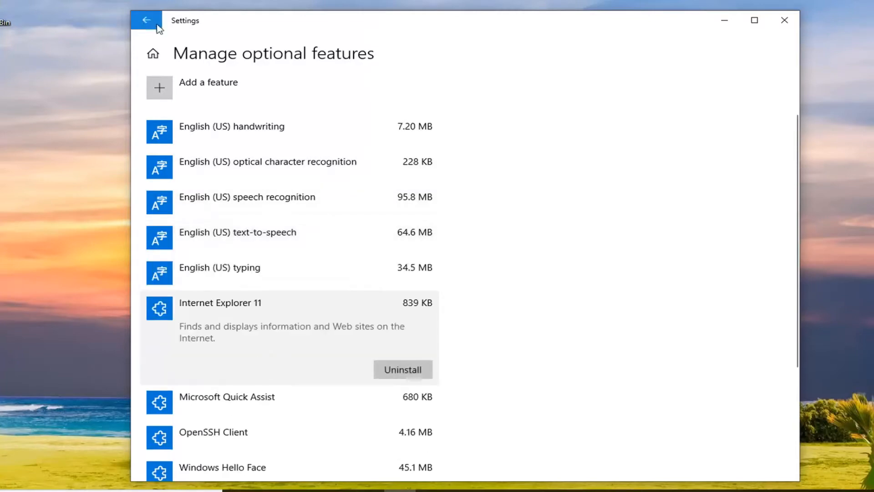
{"action": "left_click", "coordinate": [147, 20]}
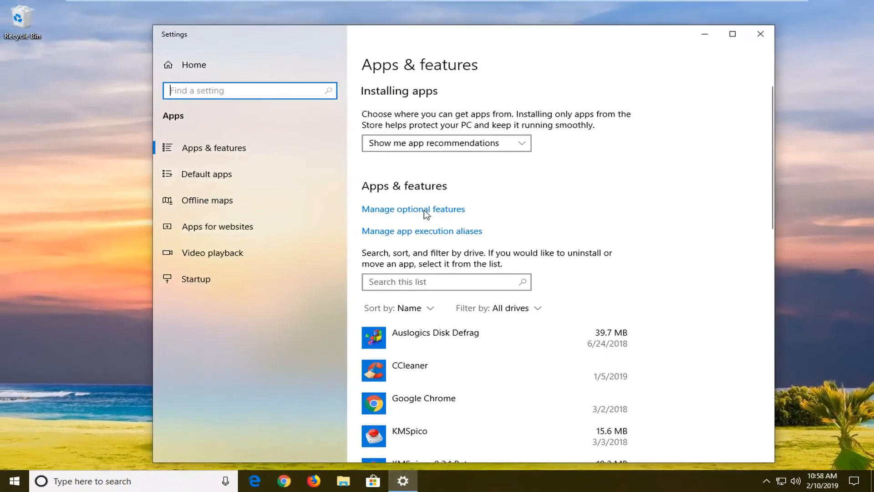
{"action": "left_click", "coordinate": [413, 208]}
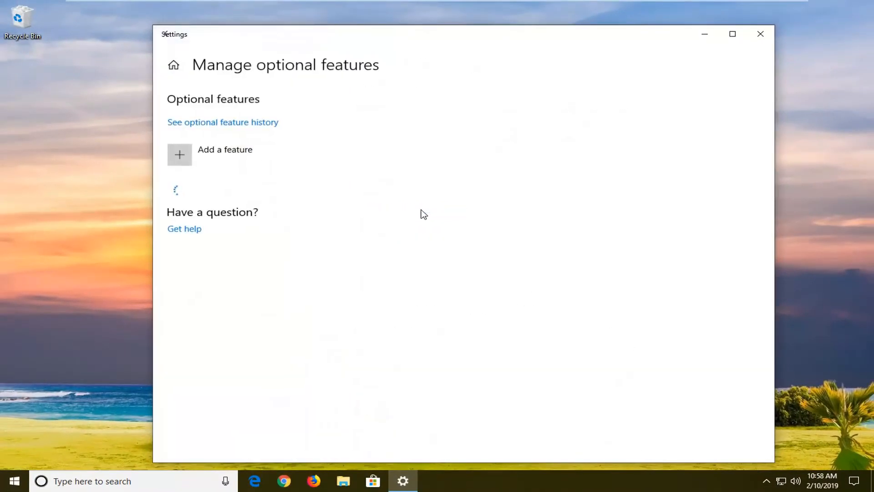